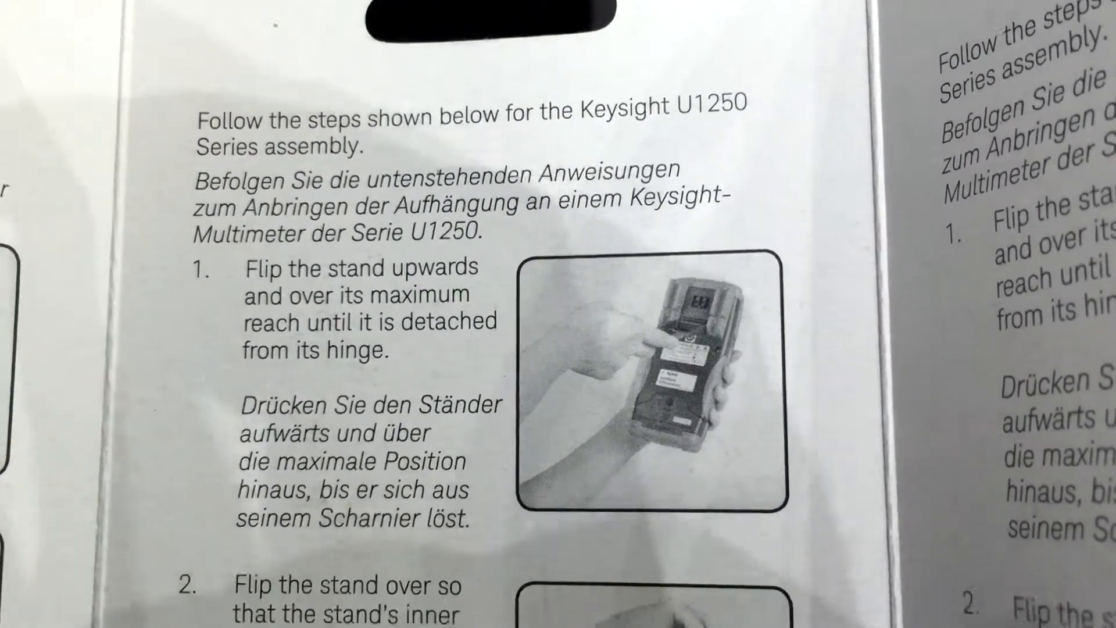
scroll(down, 3)
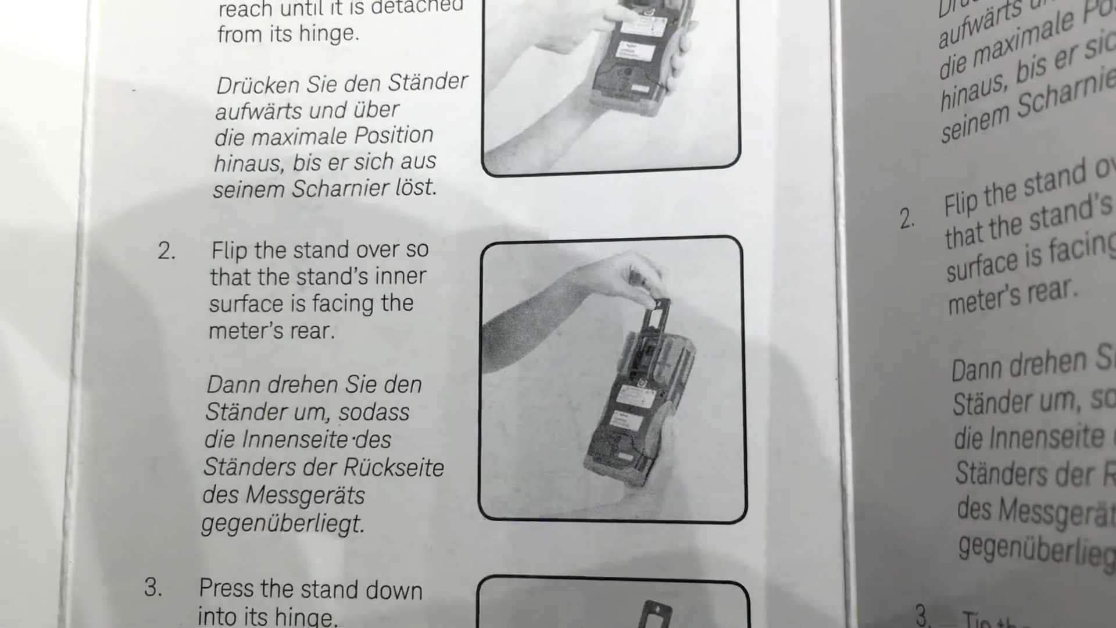